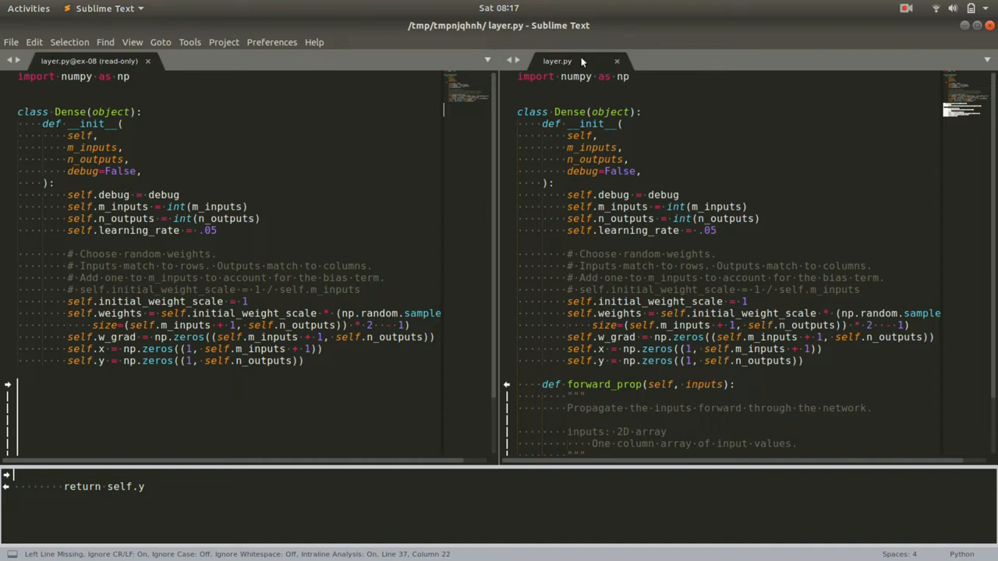
Highlight the Dense class name and the uses of 'inputs' in its forward_prop
left_click(573, 113)
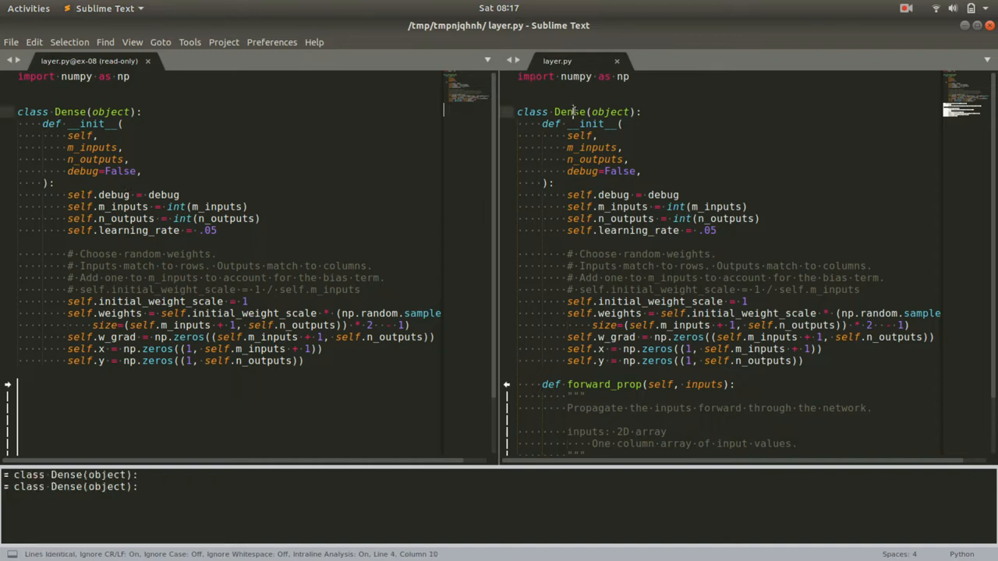
double_click(571, 113)
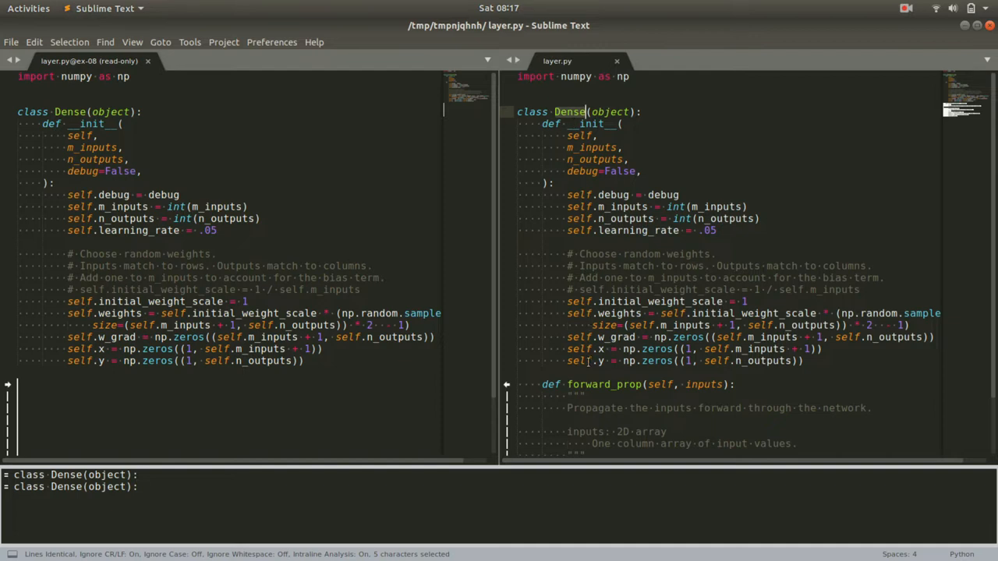
scroll("down", 3)
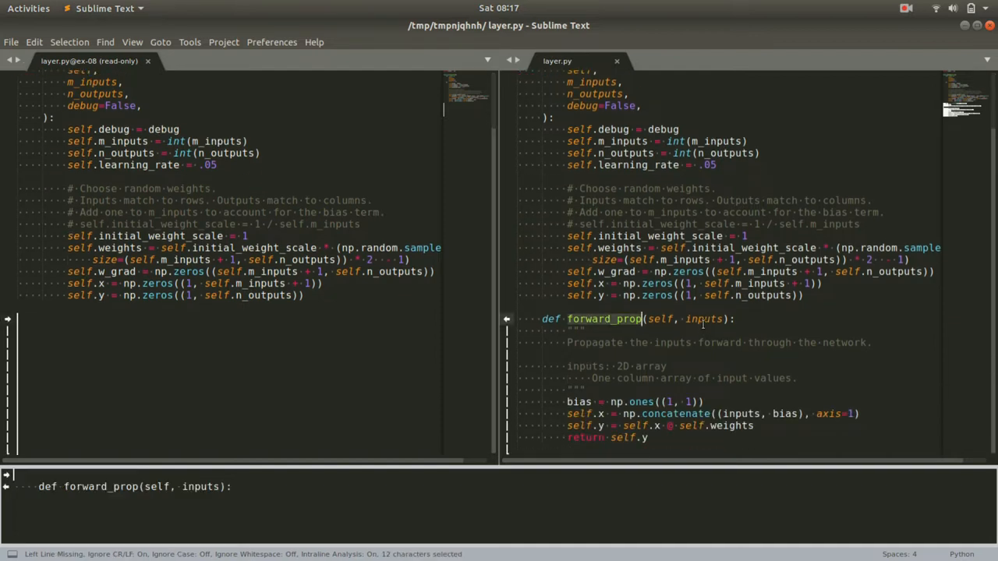
double_click(702, 318)
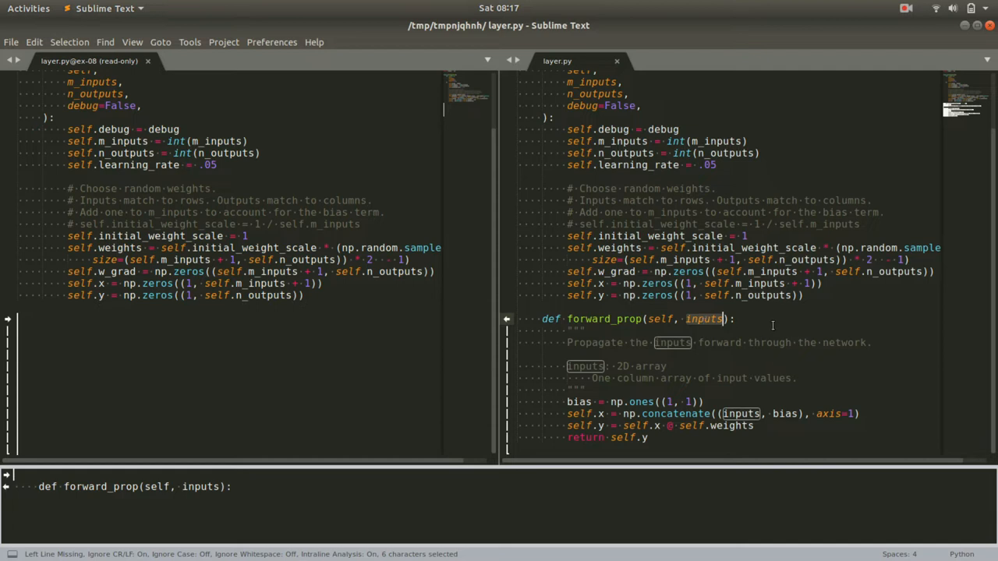
Point out the bias creation line and the bias shape in np.ones
left_click(733, 318)
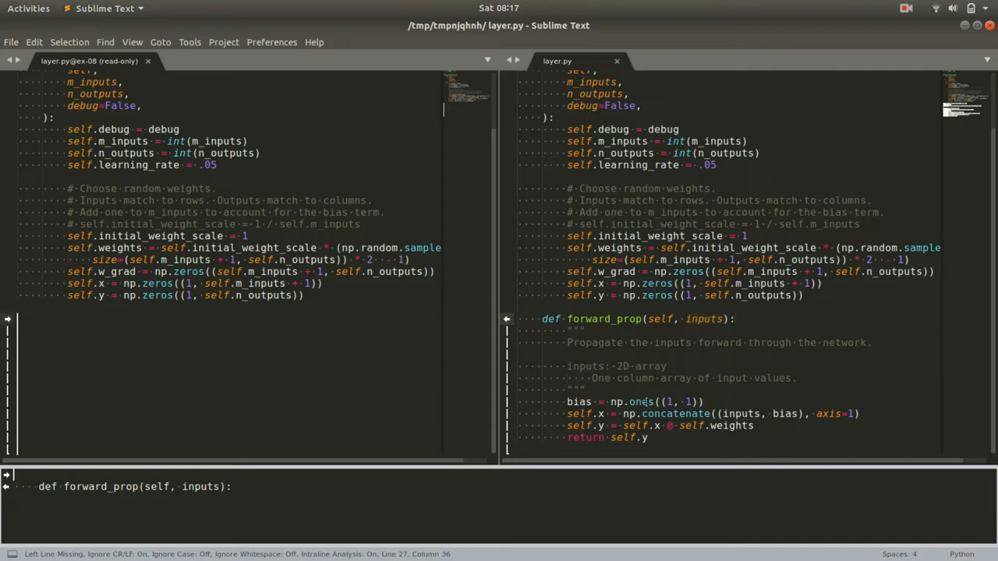
double_click(580, 402)
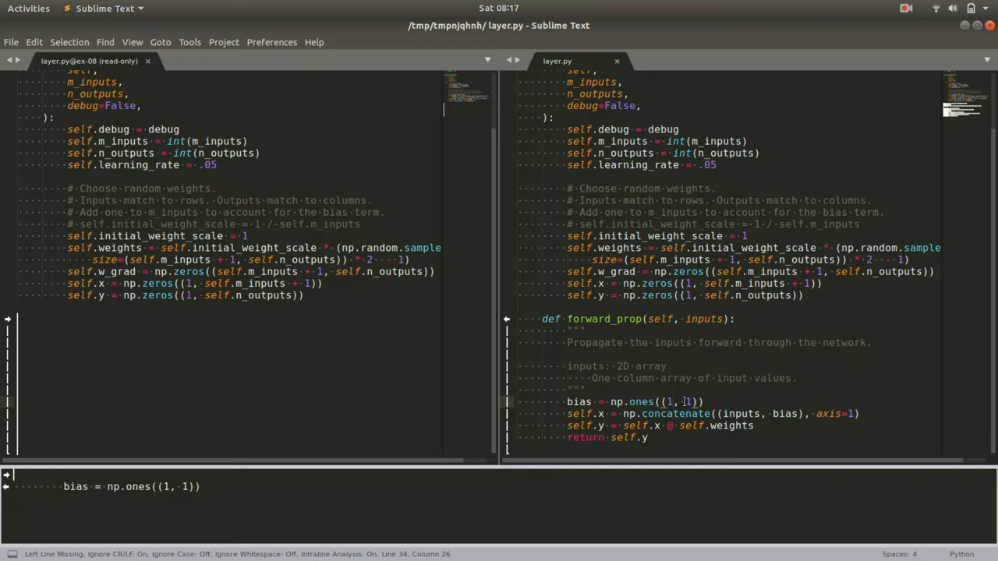
left_click(643, 402)
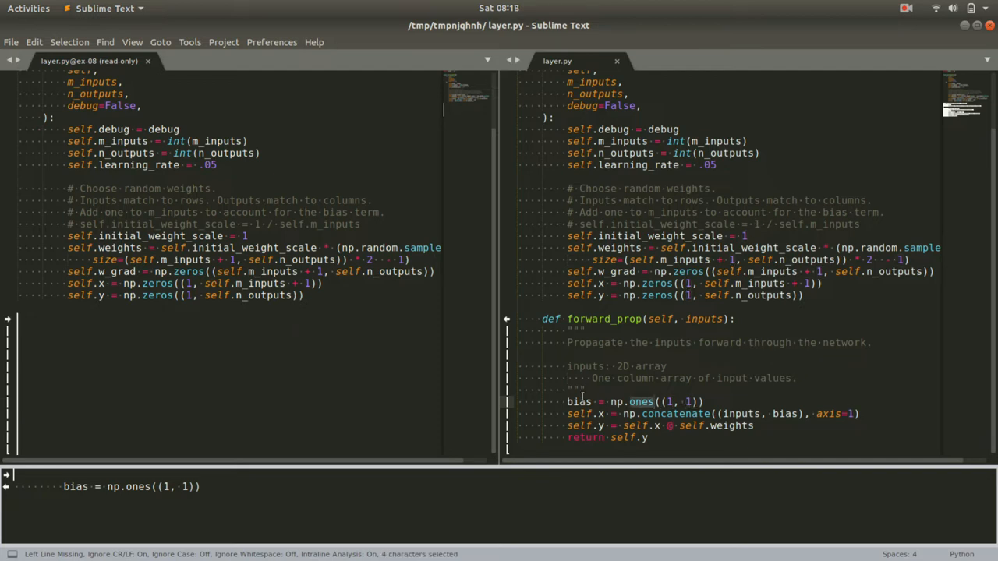
left_click(692, 413)
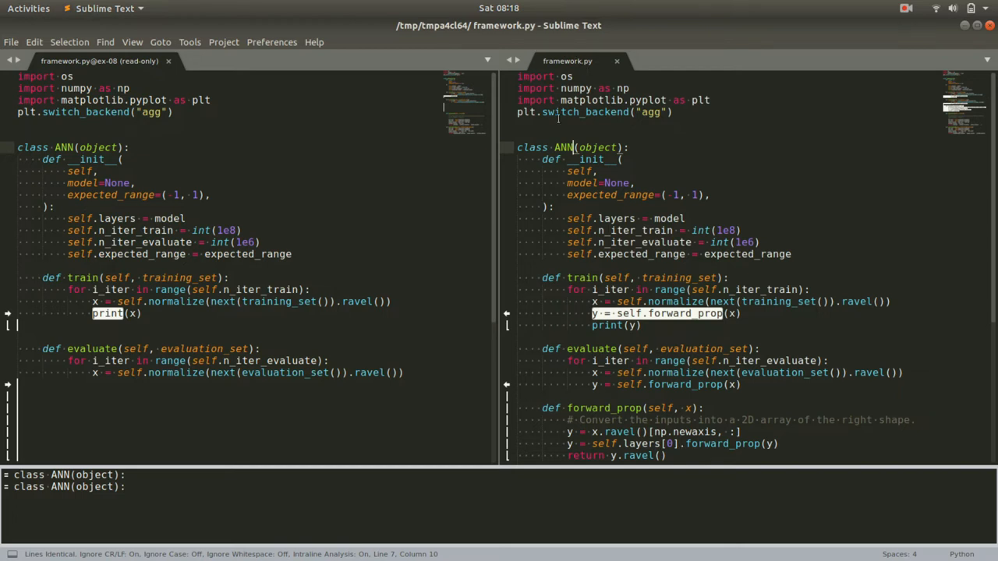
double_click(563, 147)
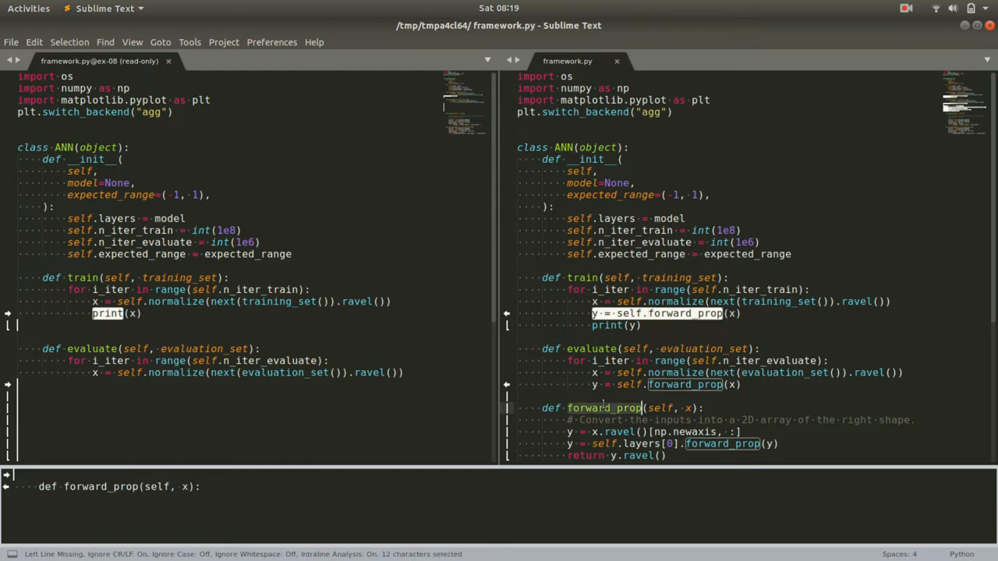
scroll("down", 3)
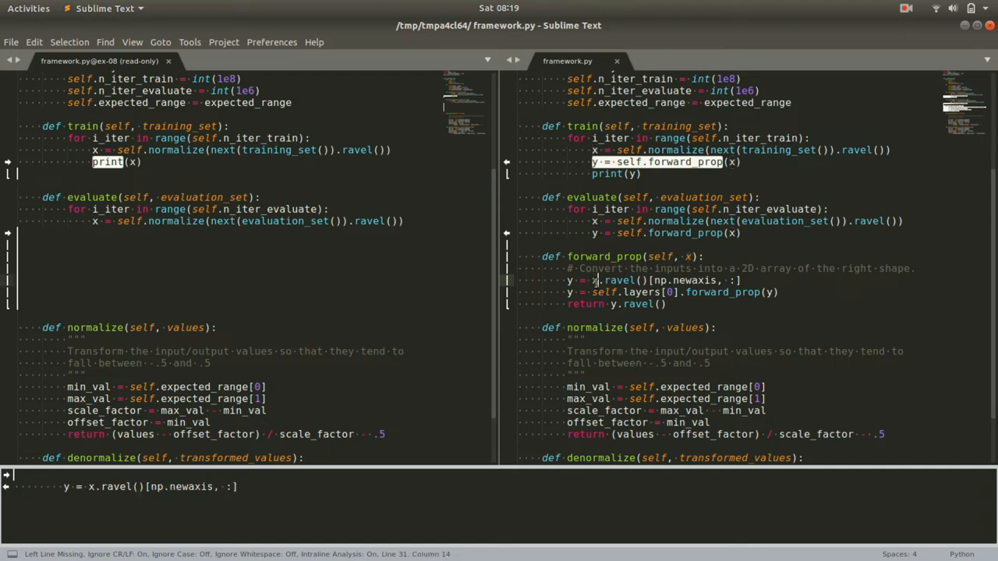
double_click(621, 281)
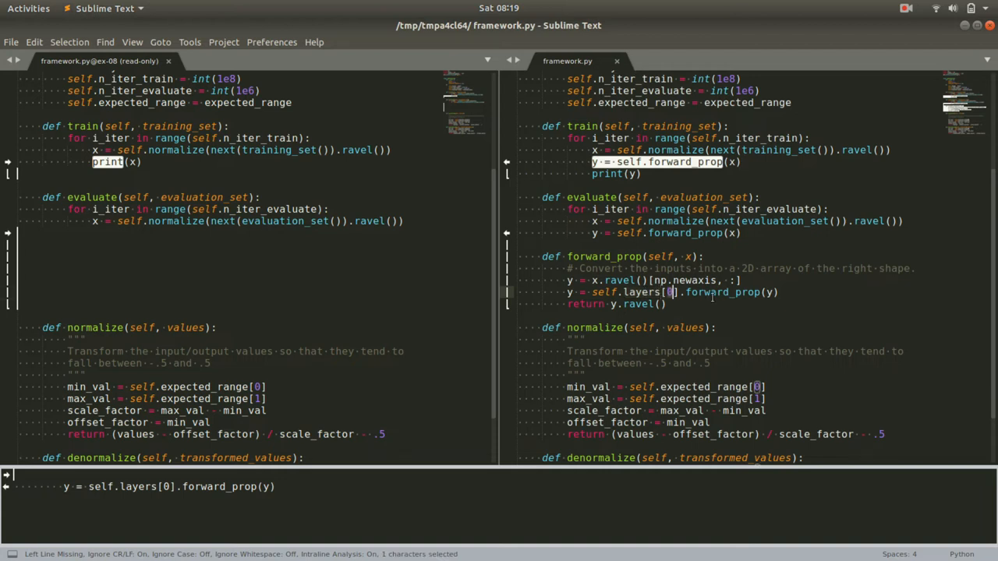
double_click(720, 291)
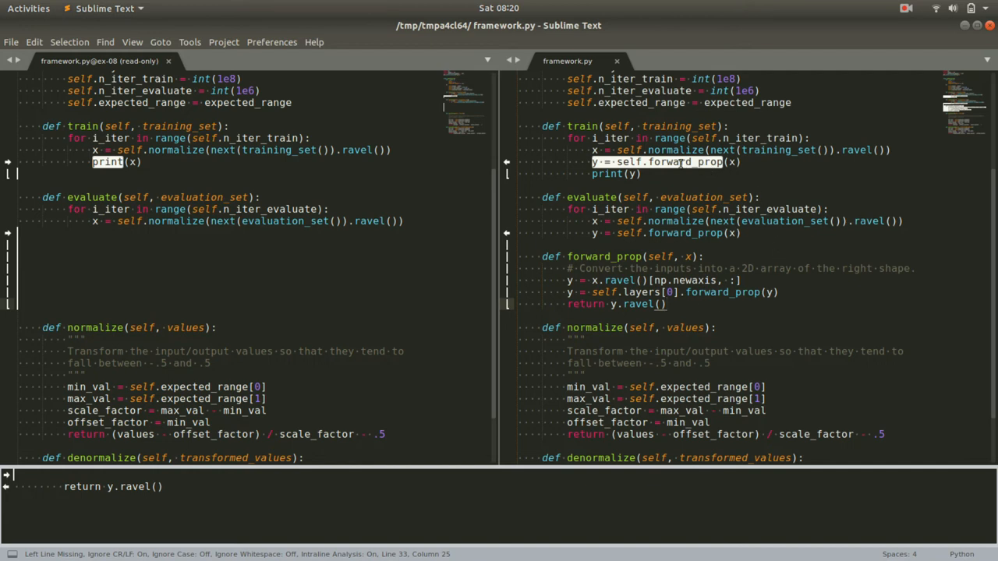
Point out print(y), the flattened y return, and the forward_prop call in evaluate
double_click(683, 161)
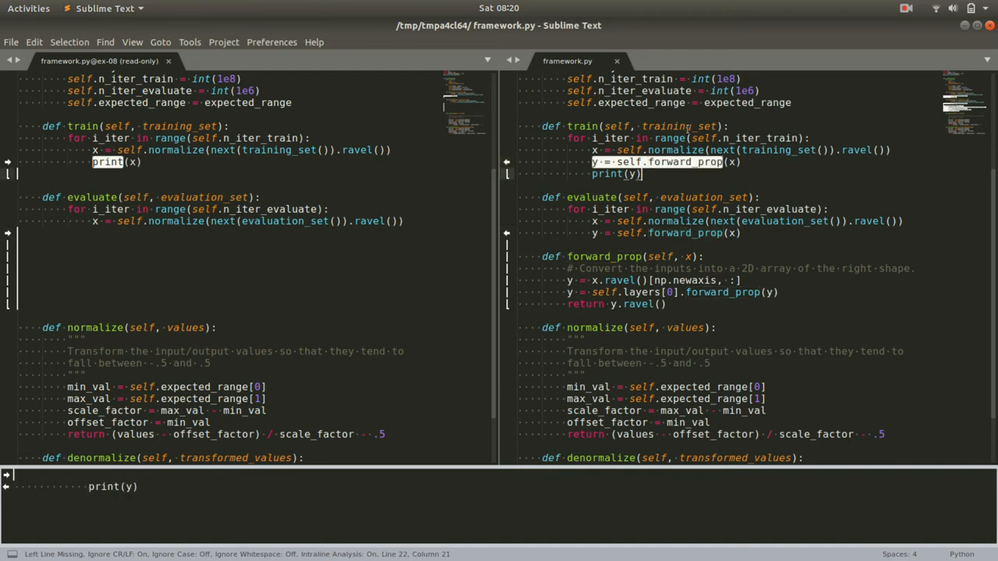
double_click(689, 124)
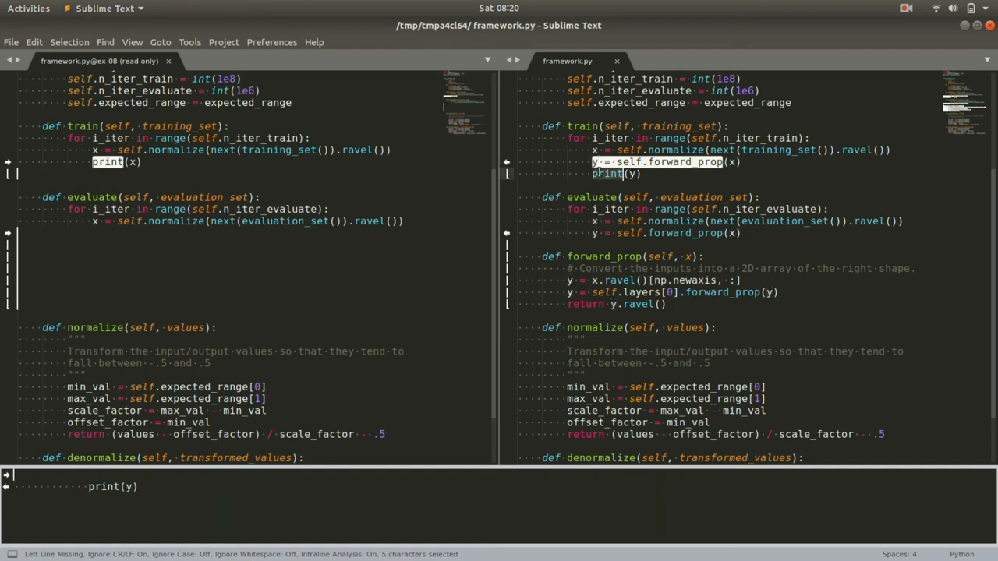
left_click(640, 174)
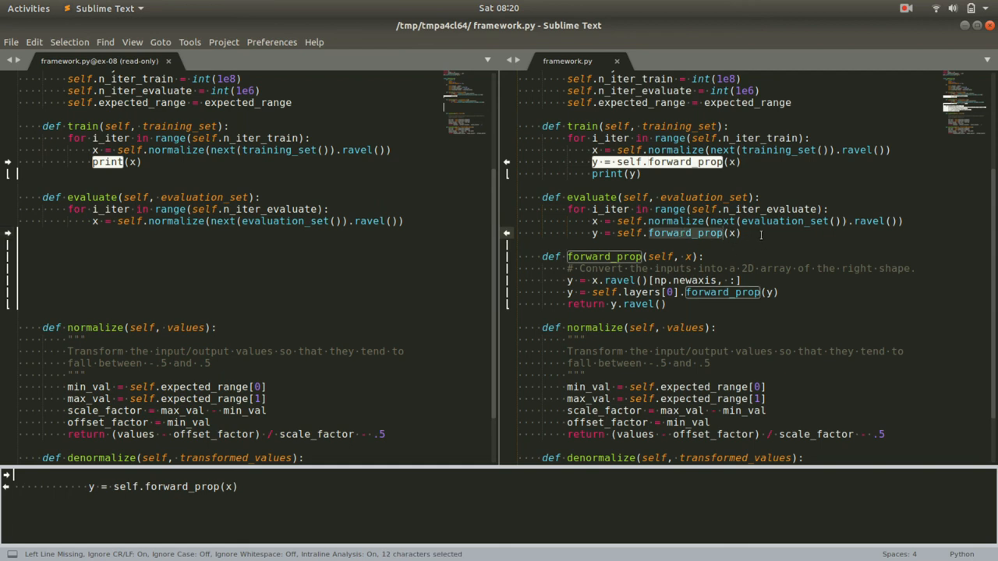
Run python3 run_framework.py in the terminal
left_click(739, 234)
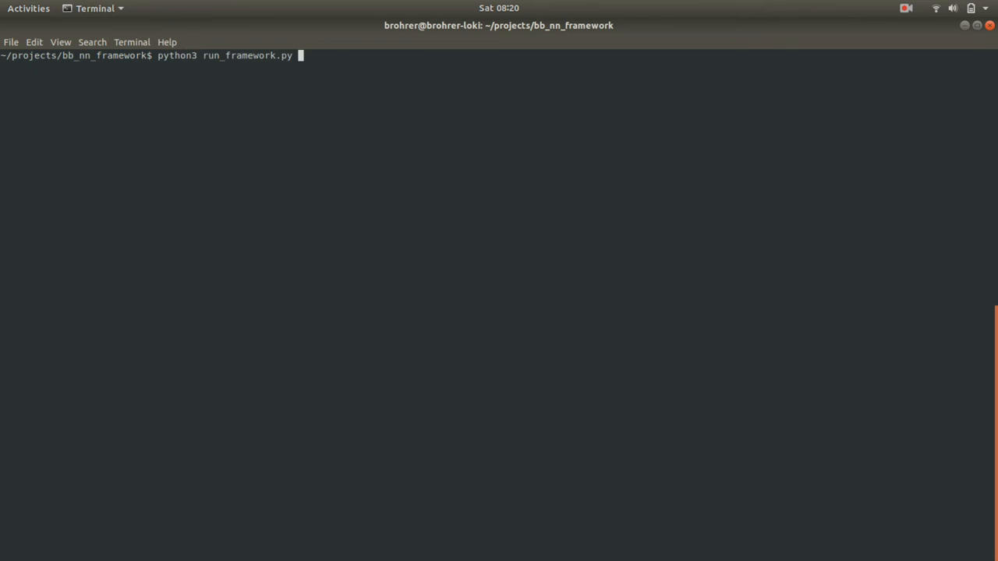
key("Return")
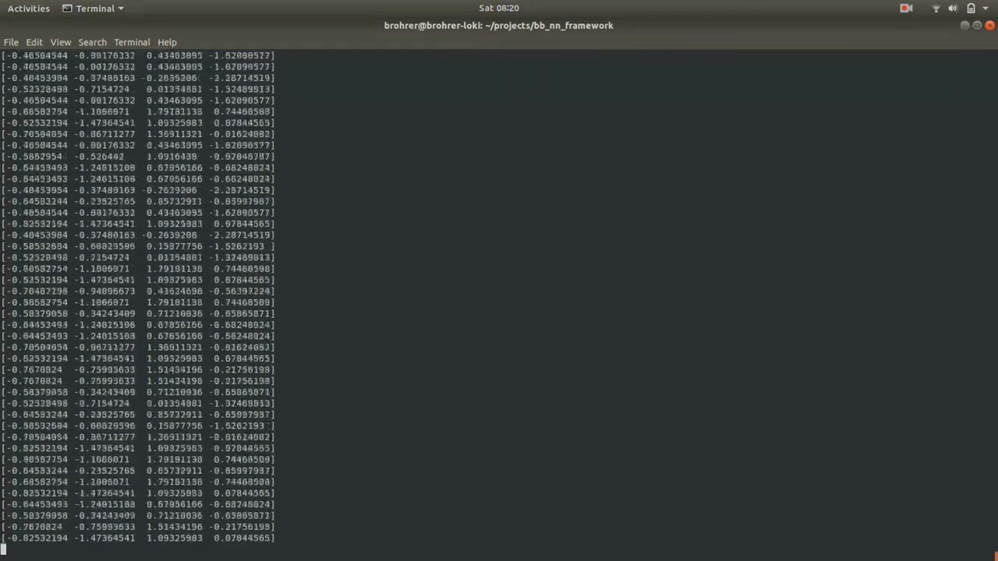